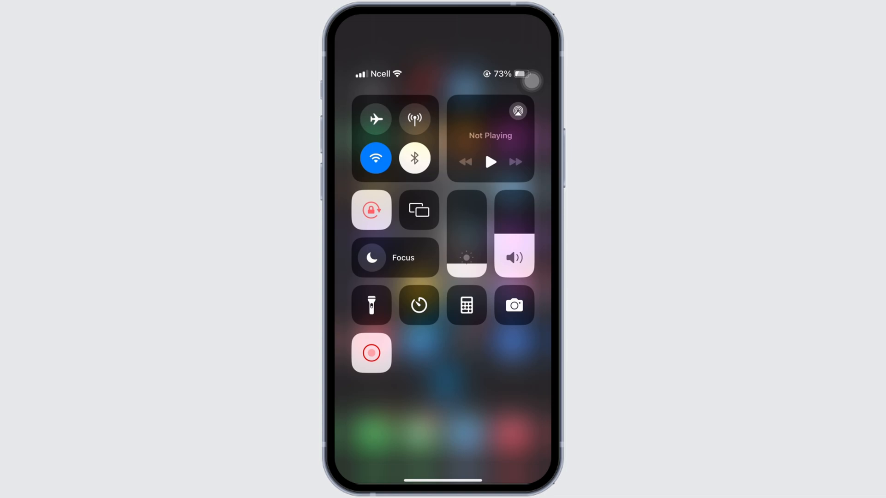
Step: Search the App Store for 'linksys' to find the Linksys Smart WiFi app
{"action": "left_click", "coordinate": [375, 159]}
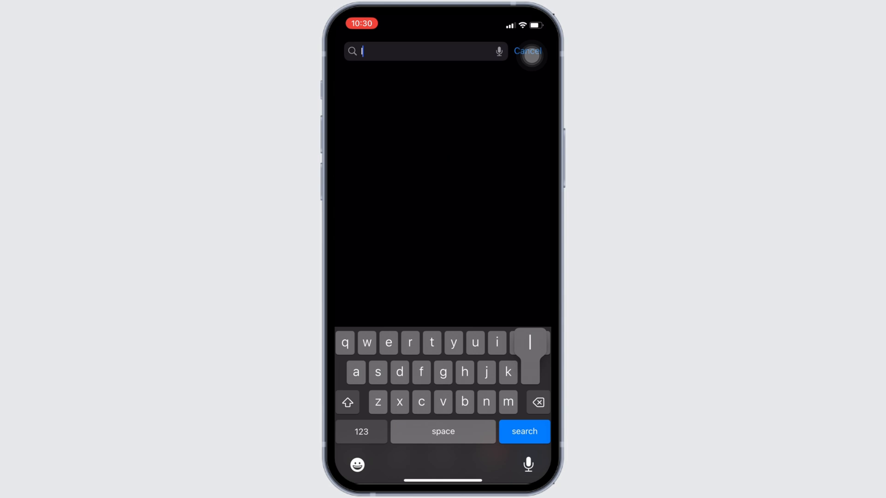
{"action": "type", "text": "linksys"}
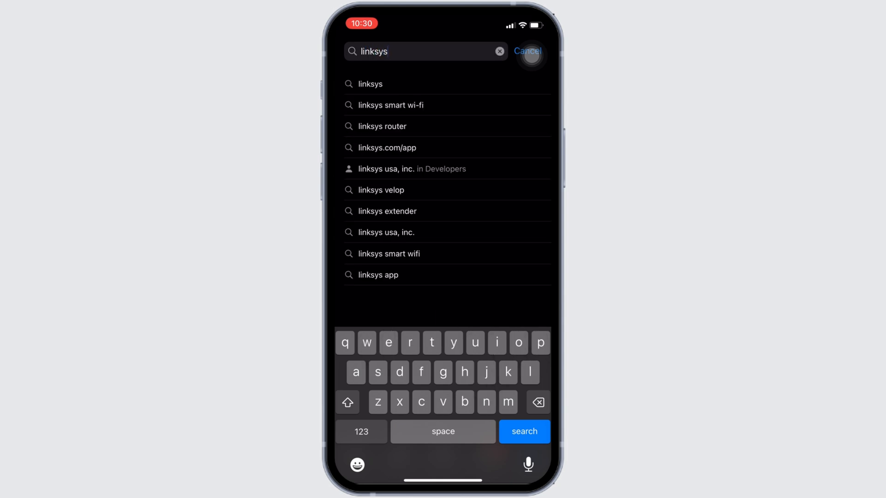
{"action": "left_click", "coordinate": [524, 431]}
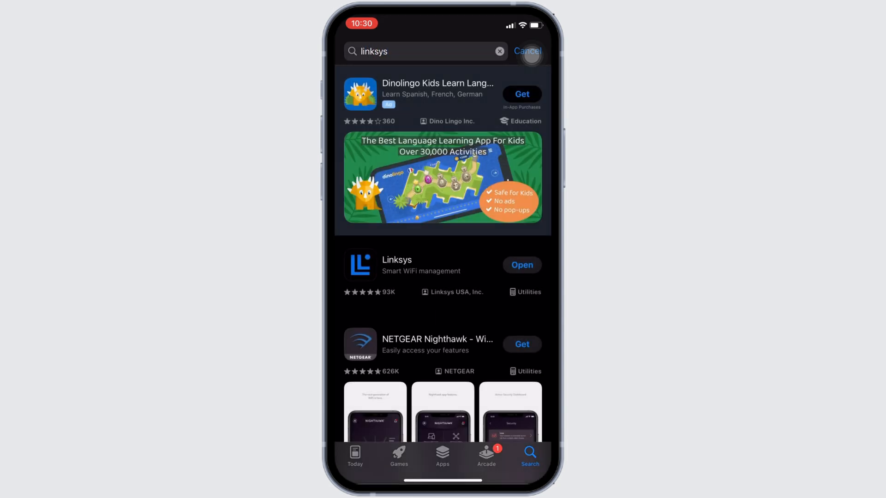
Step: View the Linksys store page showing version 3.6.0 with no update pending
{"action": "left_click", "coordinate": [396, 265]}
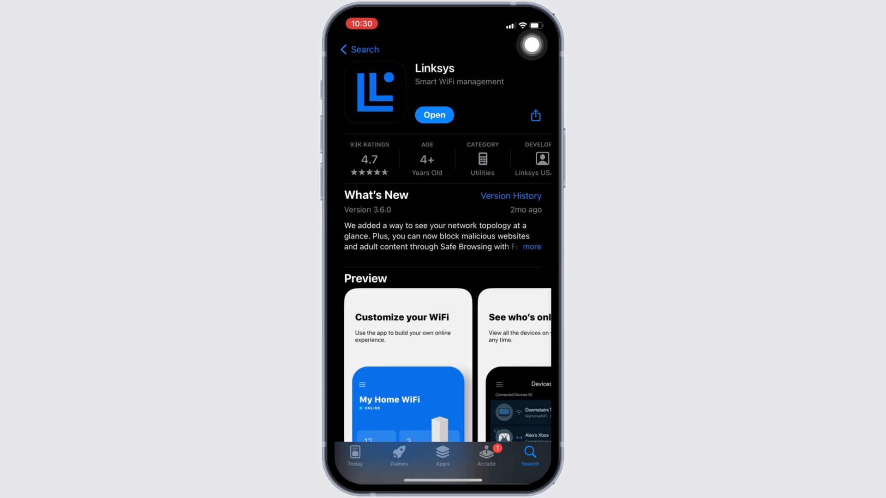
{"action": "key", "text": "home"}
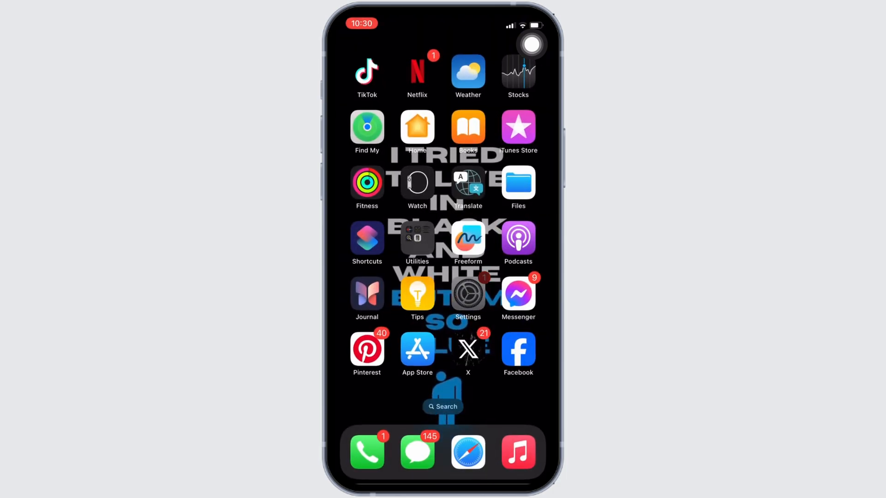
Step: Navigate to Settings > General > iPhone Storage
{"action": "left_click", "coordinate": [468, 294]}
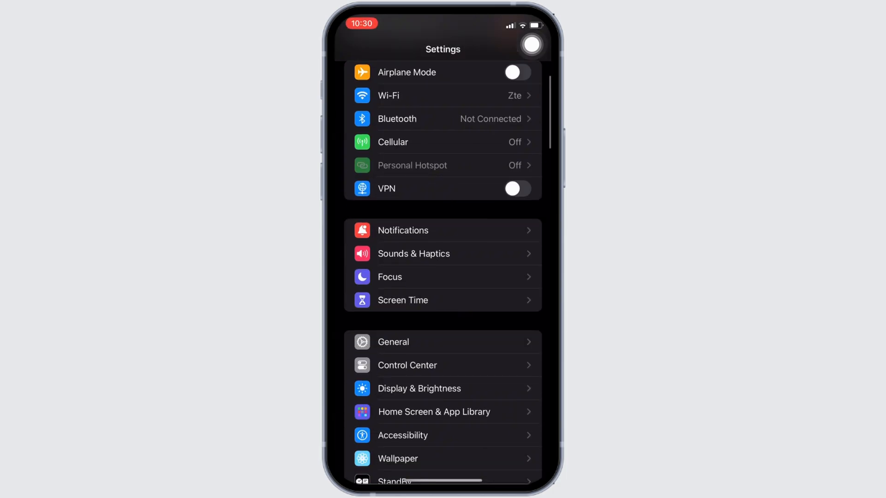
{"action": "left_click", "coordinate": [393, 342]}
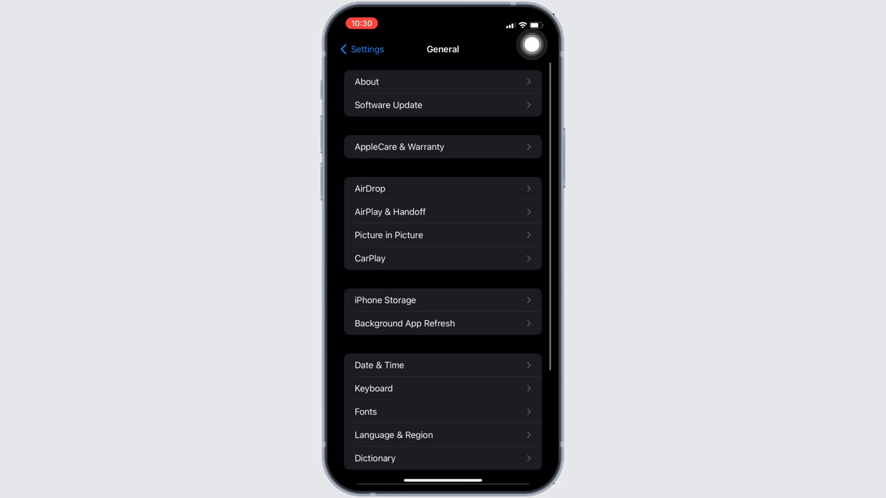
{"action": "left_click", "coordinate": [385, 300]}
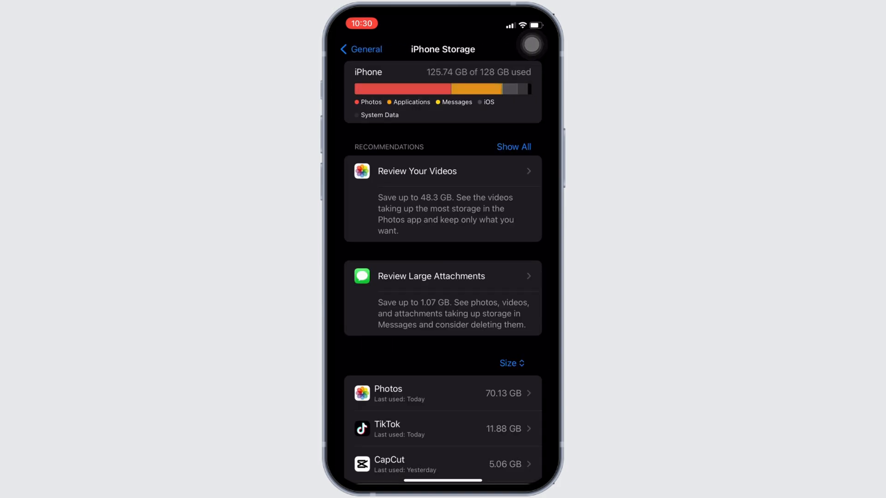
{"action": "scroll", "scroll_direction": "down", "scroll_amount": 3}
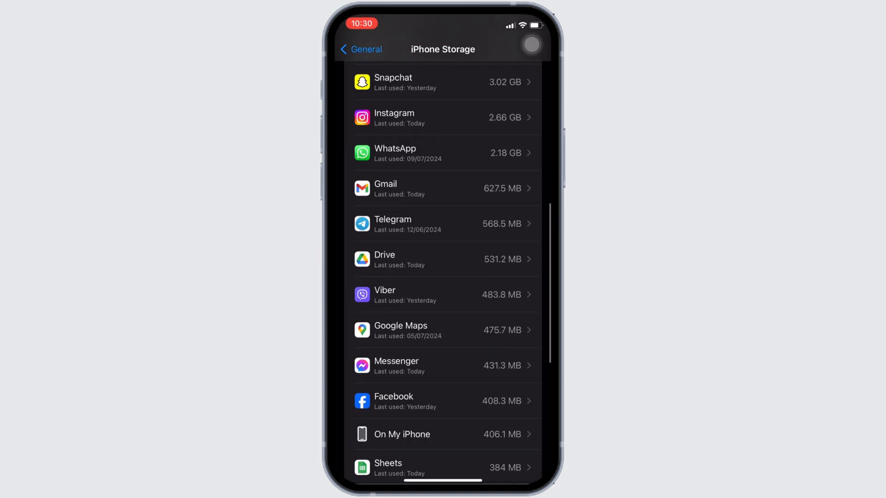
{"action": "scroll", "scroll_direction": "down", "scroll_amount": 3}
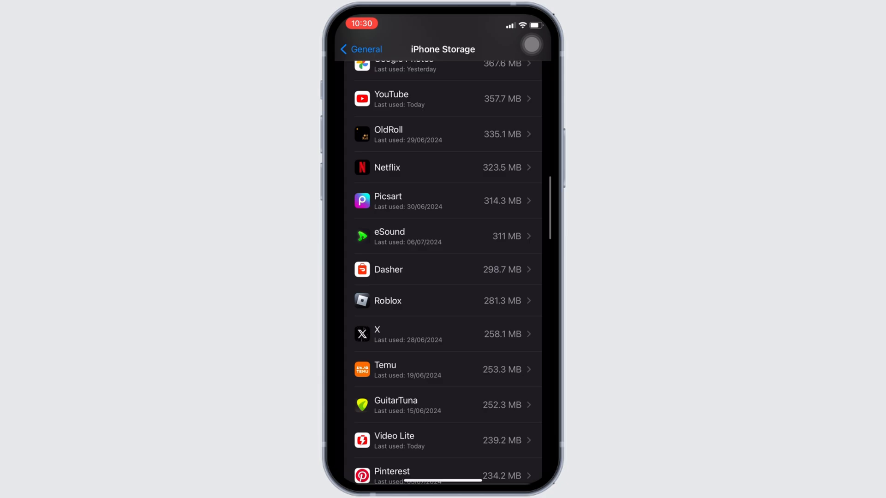
{"action": "scroll", "scroll_direction": "down", "scroll_amount": 3}
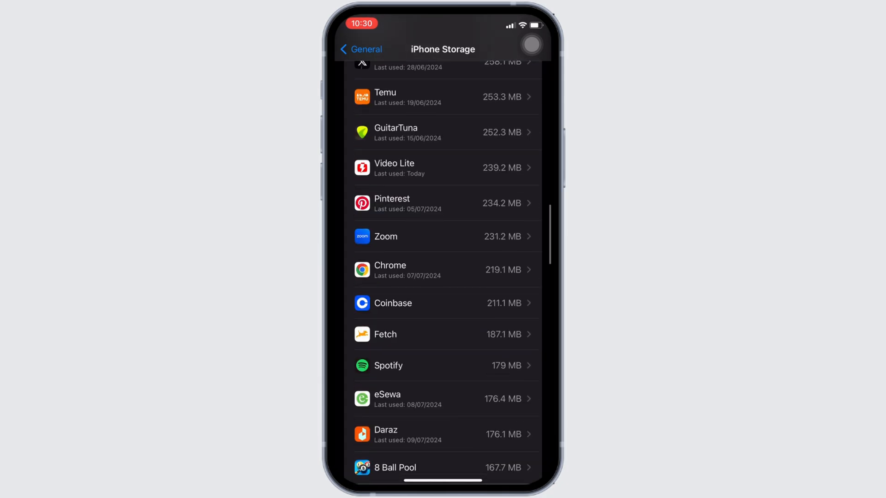
{"action": "scroll", "scroll_direction": "down", "scroll_amount": 3}
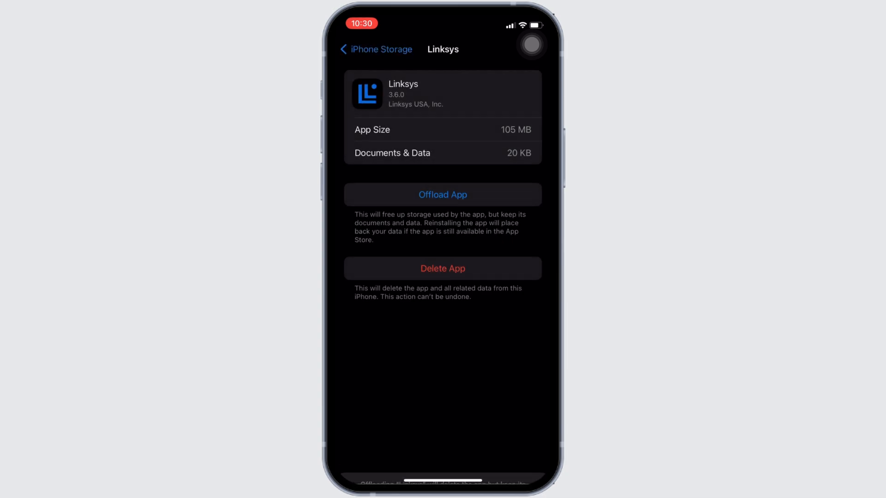
Step: Offload the Linksys app, keeping its 105 MB of documents and data
{"action": "left_click", "coordinate": [442, 195]}
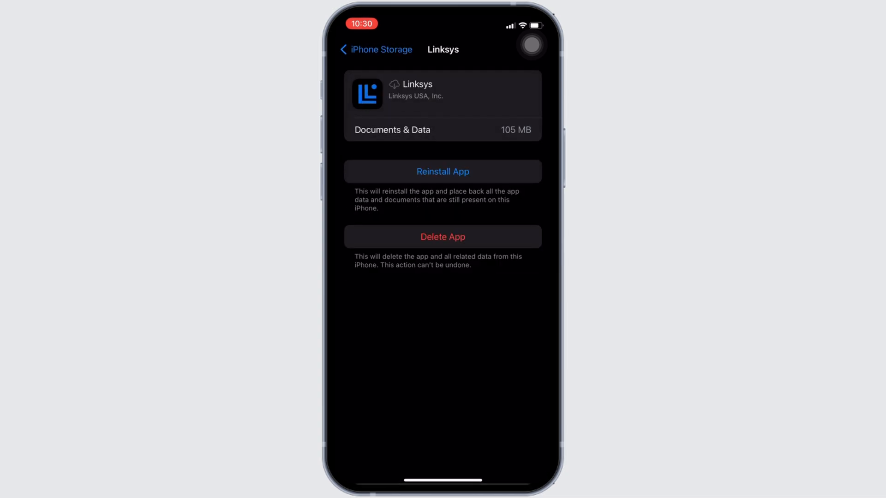